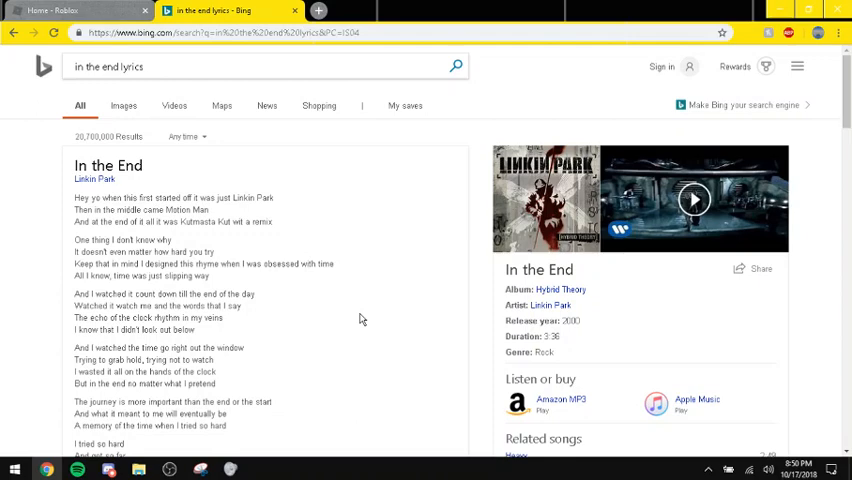
Step: Scroll through the opening verses of Linkin Park's 'In the End' lyrics on Bing
scroll("down", 3)
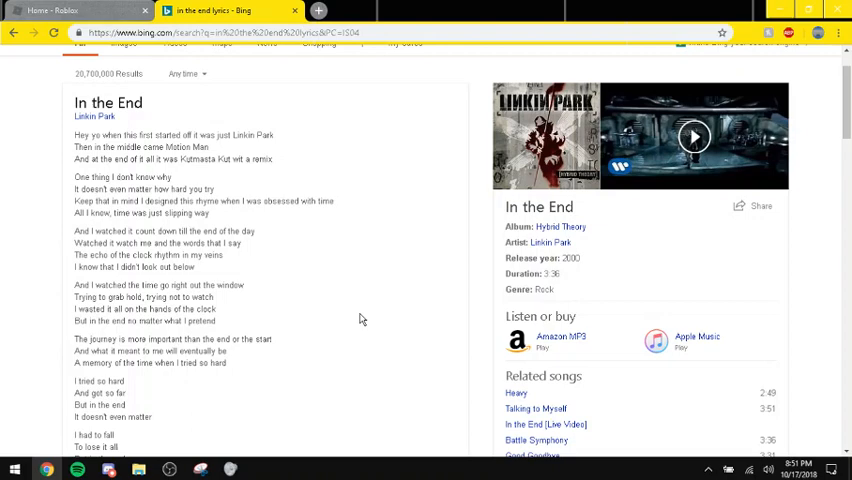
scroll("down", 3)
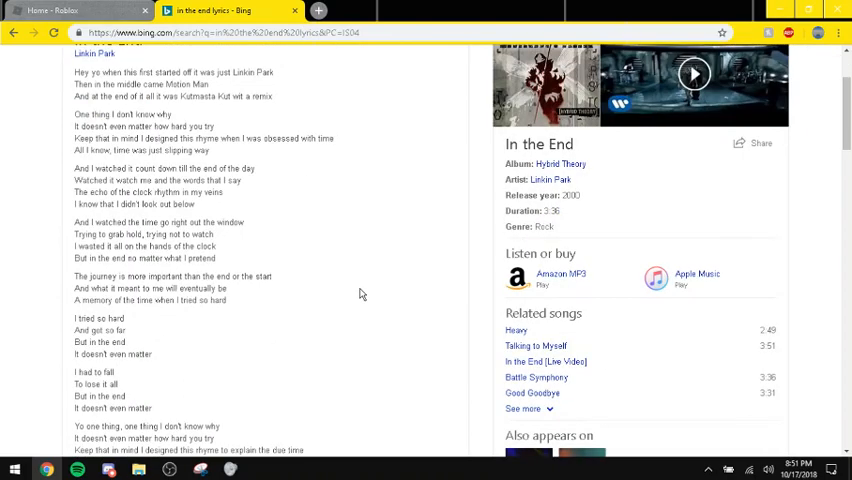
scroll("down", 3)
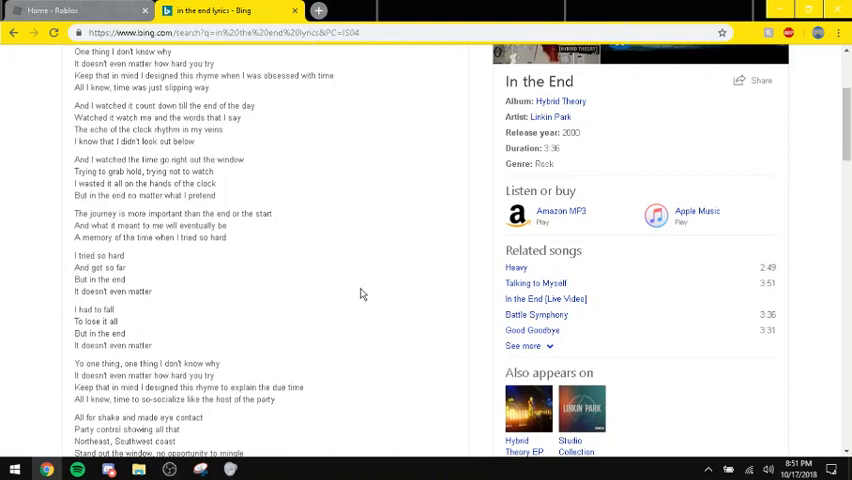
mouse_move(347, 280)
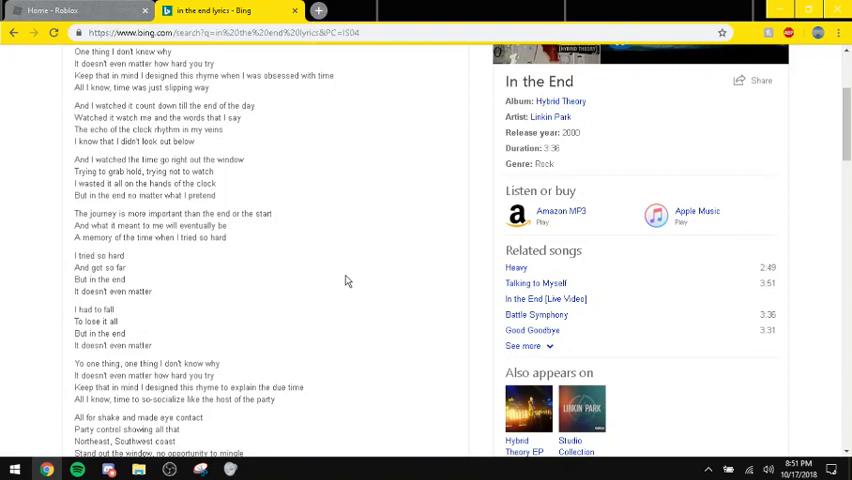
mouse_move(351, 303)
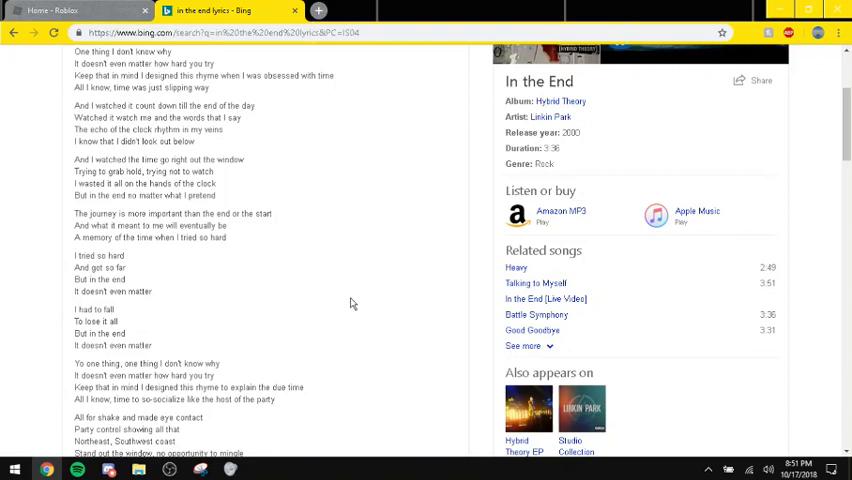
scroll("down", 3)
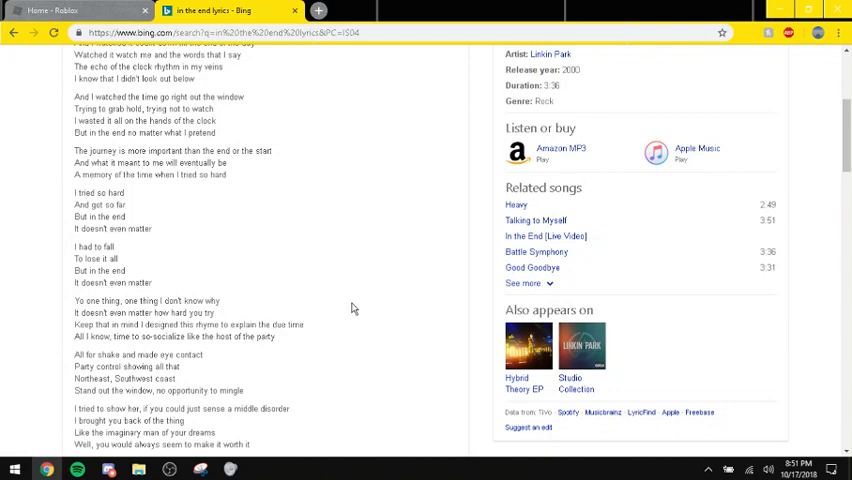
mouse_move(351, 308)
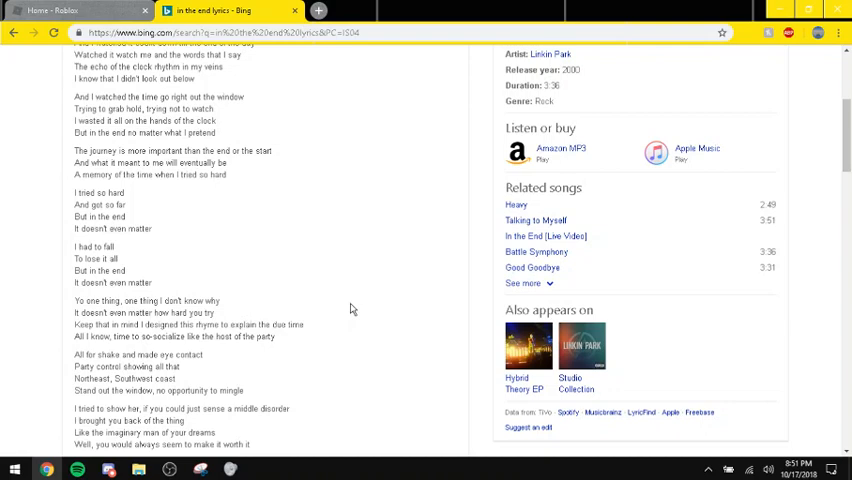
mouse_move(345, 325)
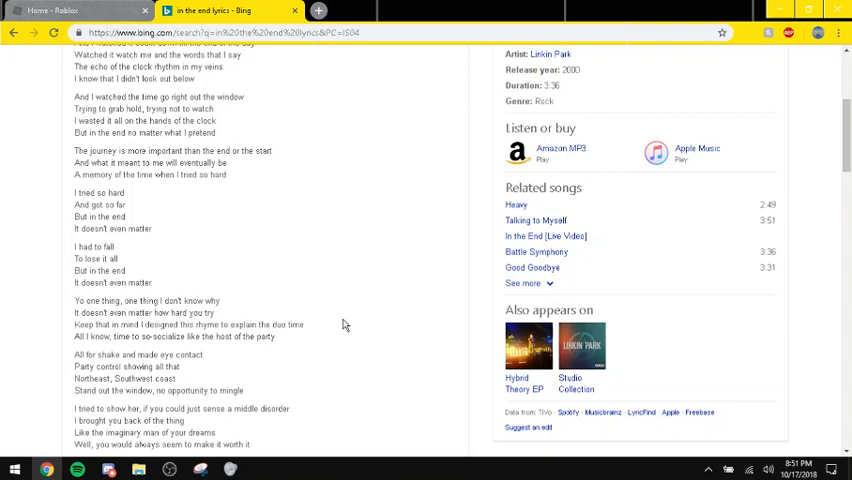
Step: Scroll the lyrics past the chorus and remix lines into the closing verses
scroll("down", 3)
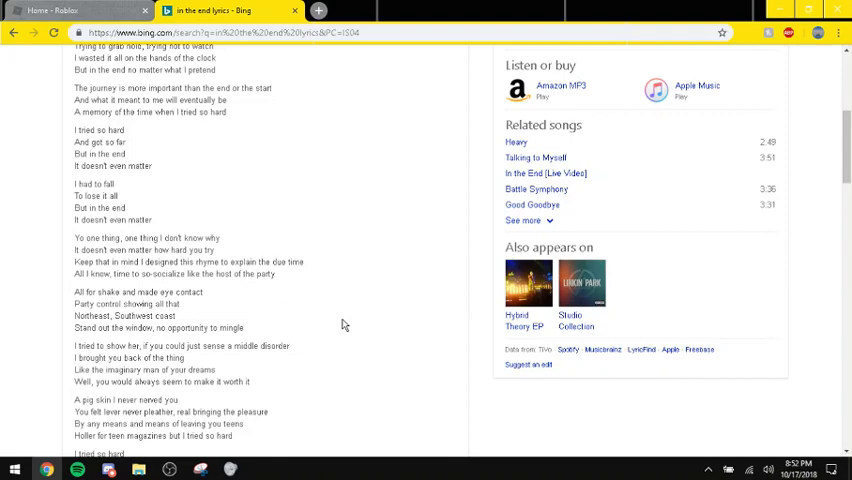
scroll("down", 3)
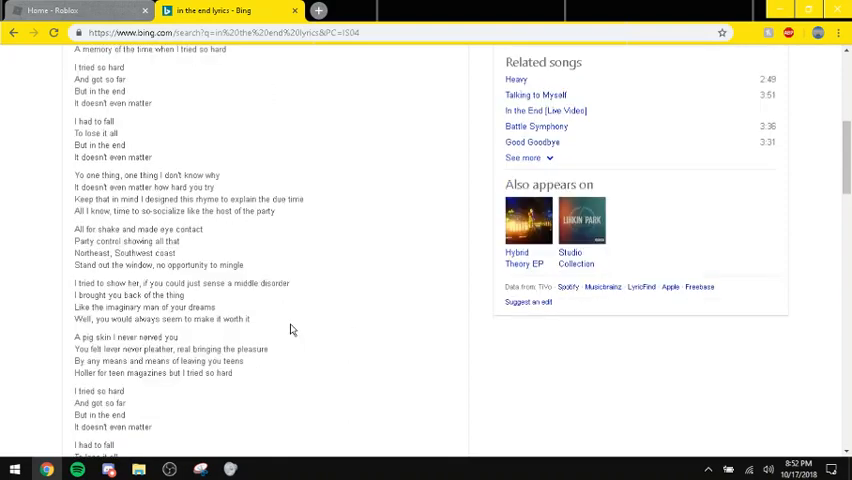
scroll("down", 3)
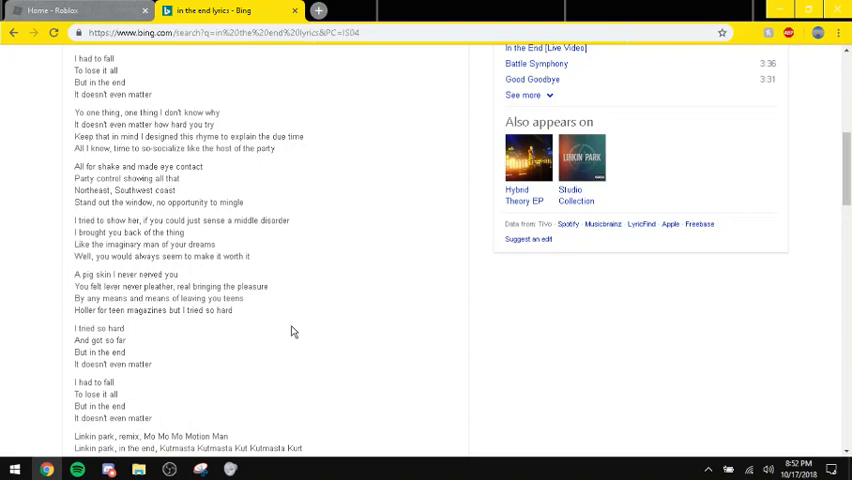
scroll("down", 3)
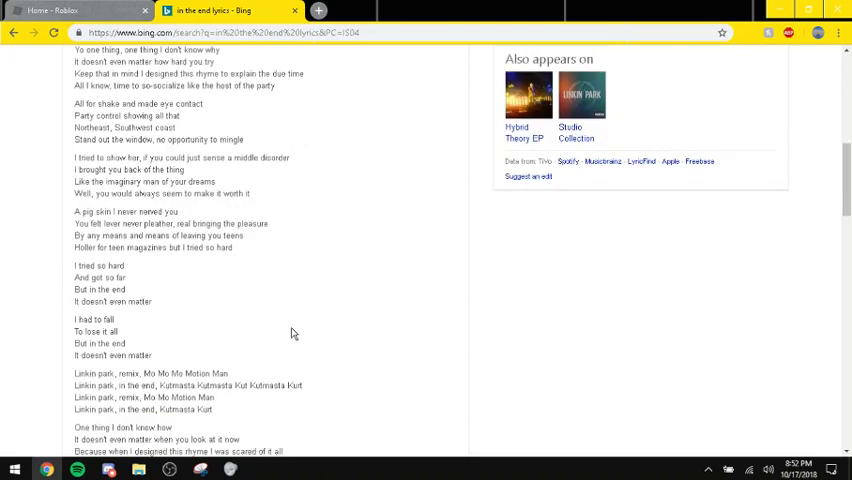
scroll("down", 3)
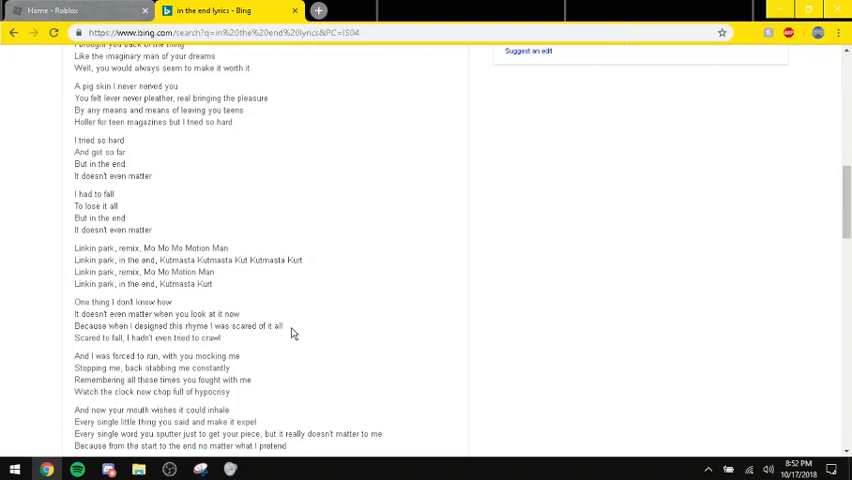
mouse_move(290, 342)
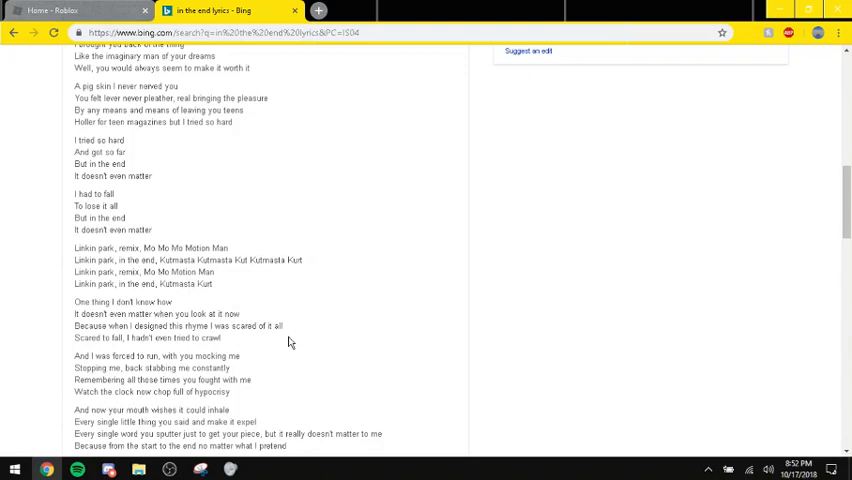
Step: Scroll to the final lyrics and songwriter credits, then switch to Discord from the taskbar
scroll("down", 3)
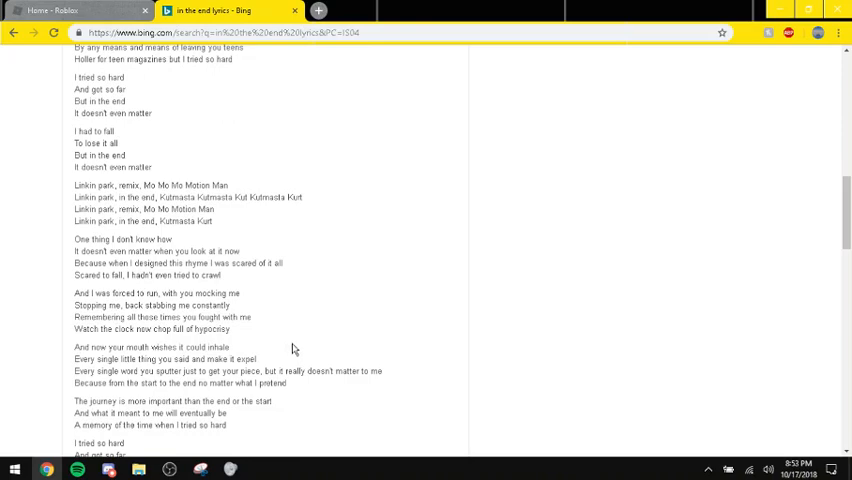
scroll("down", 3)
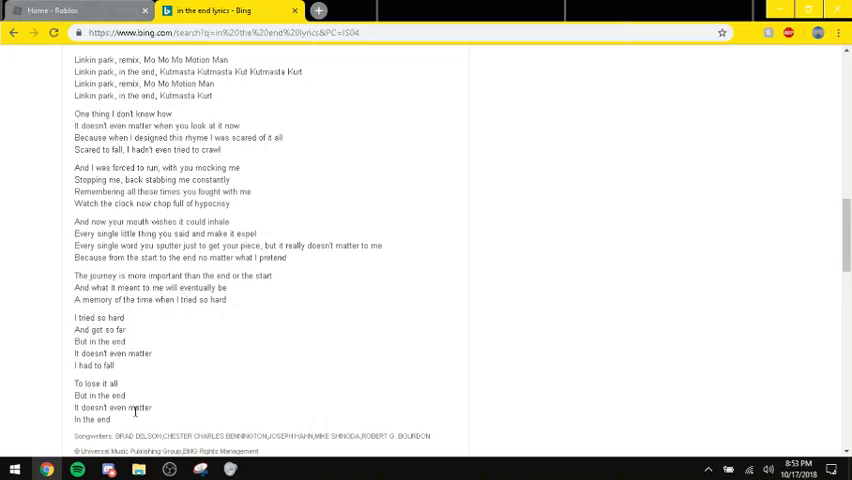
left_click(108, 468)
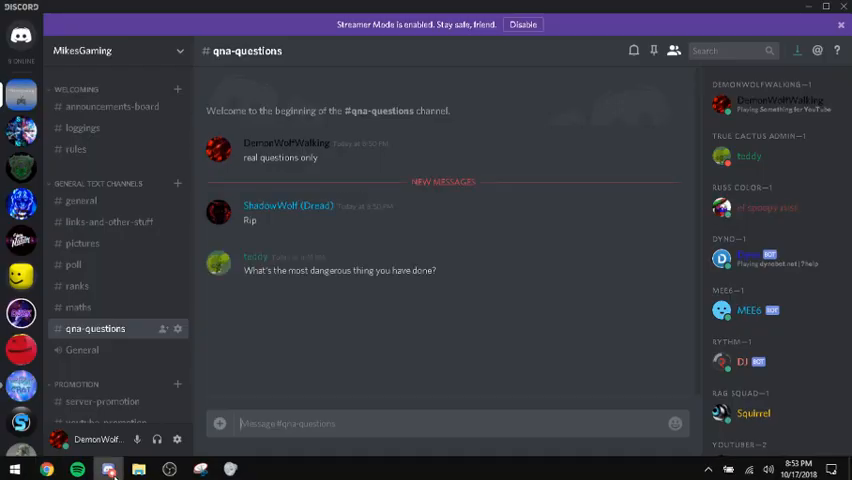